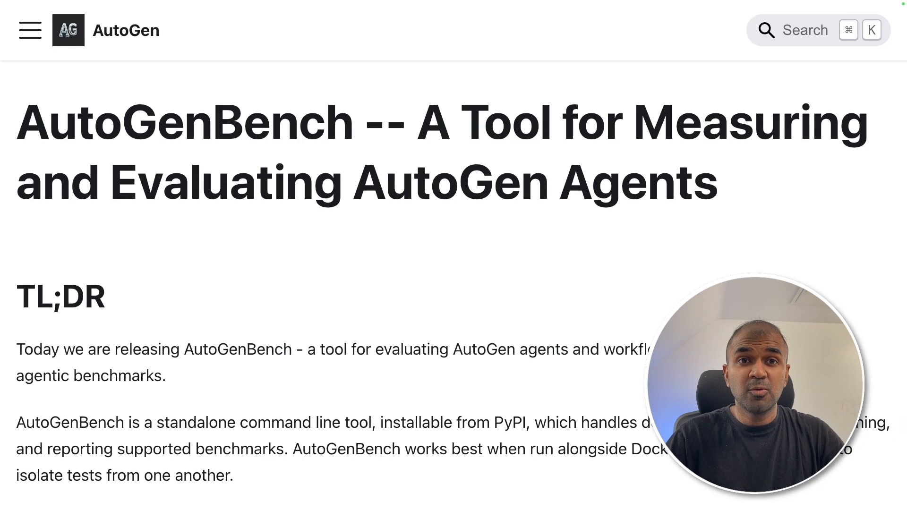
Step: Browse the openai_humaneval Dataset Viewer rows showing the HumanEval task prompts
click(788, 185)
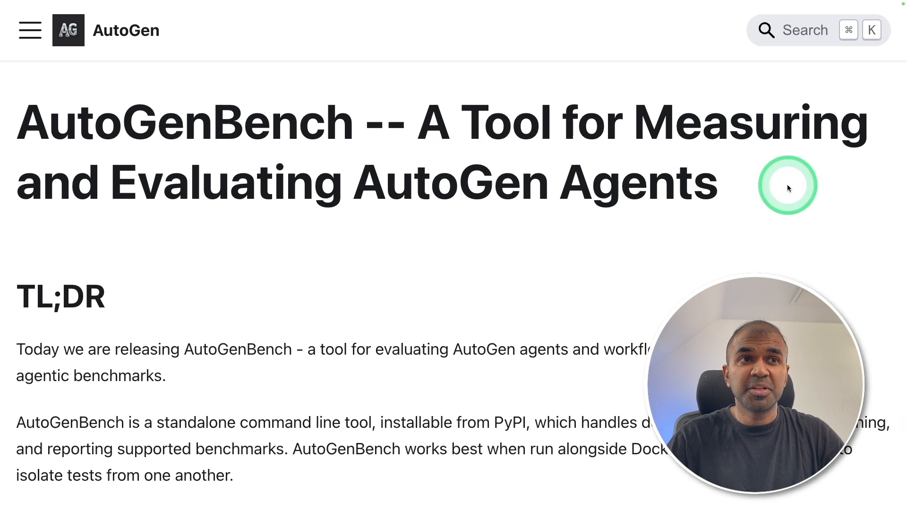
mouse_move(595, 247)
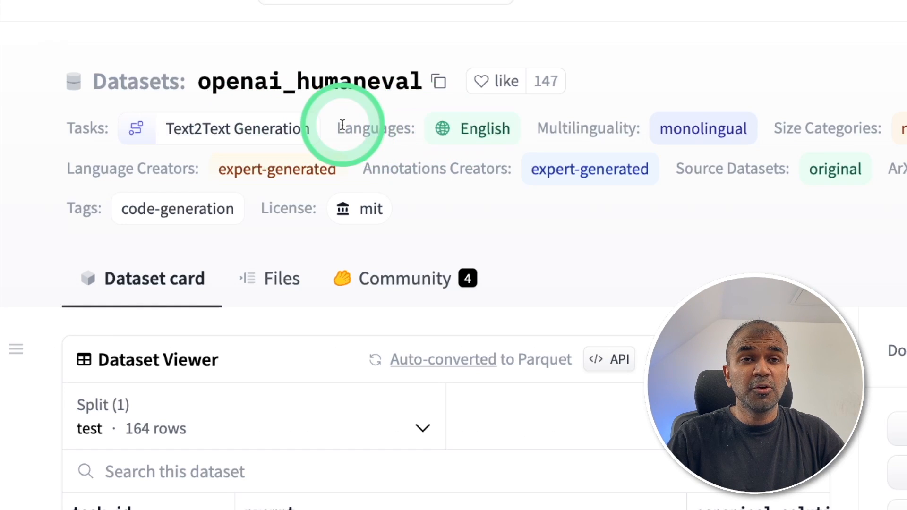
scroll(down, 3)
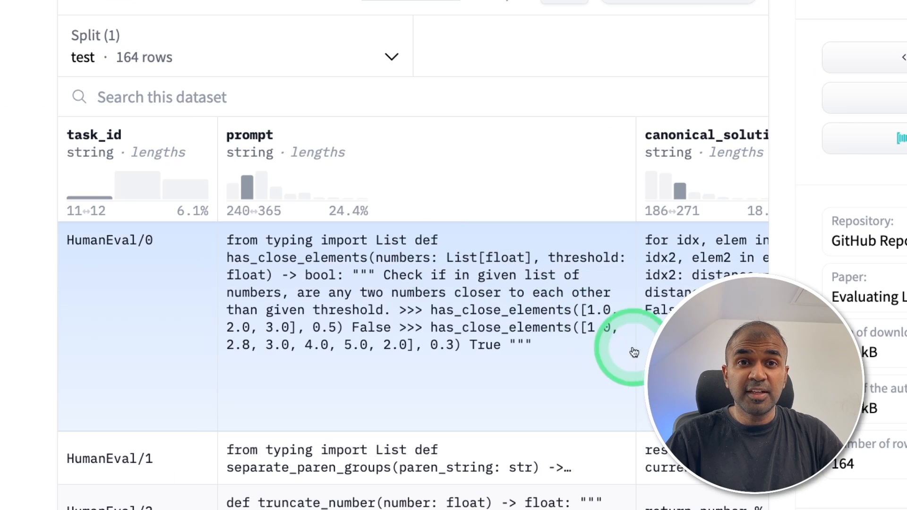
scroll(right, 3)
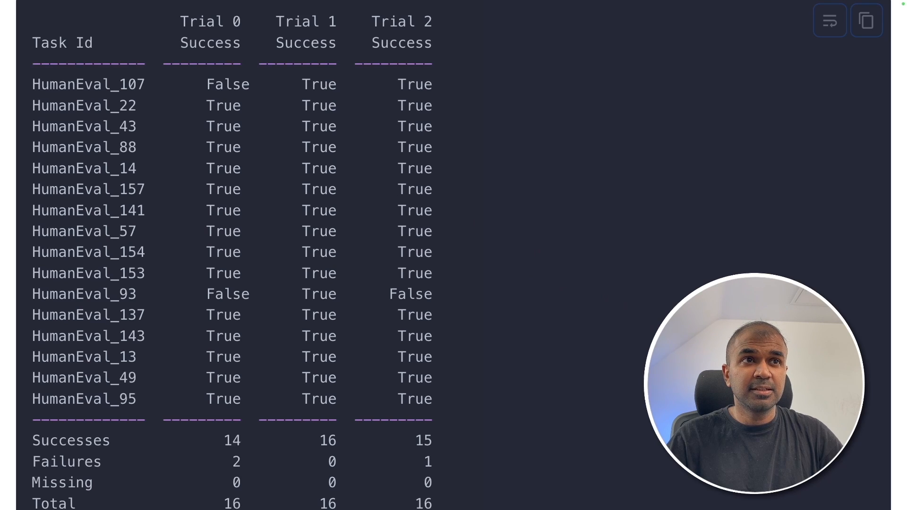
Step: Read the AutoGenBench post's Design Principles, highlighting 'Isolation' after Repetition
click(54, 450)
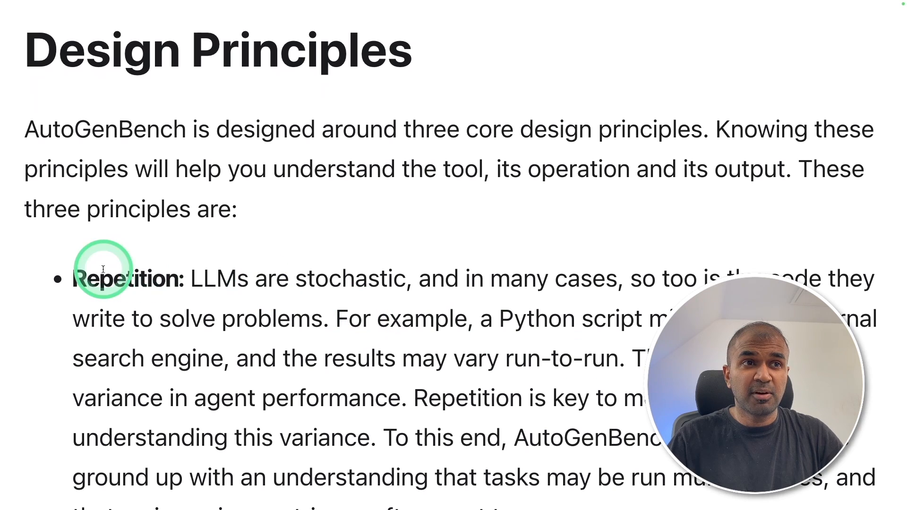
scroll(down, 3)
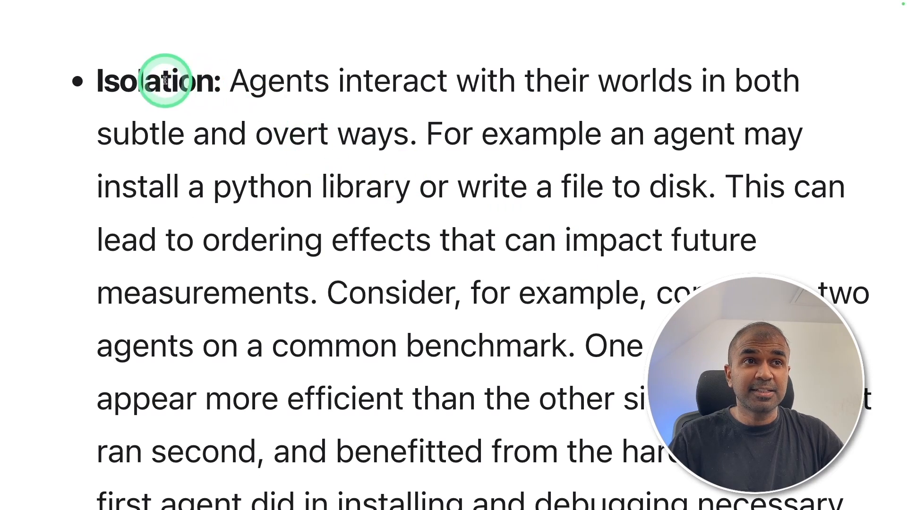
double_click(163, 81)
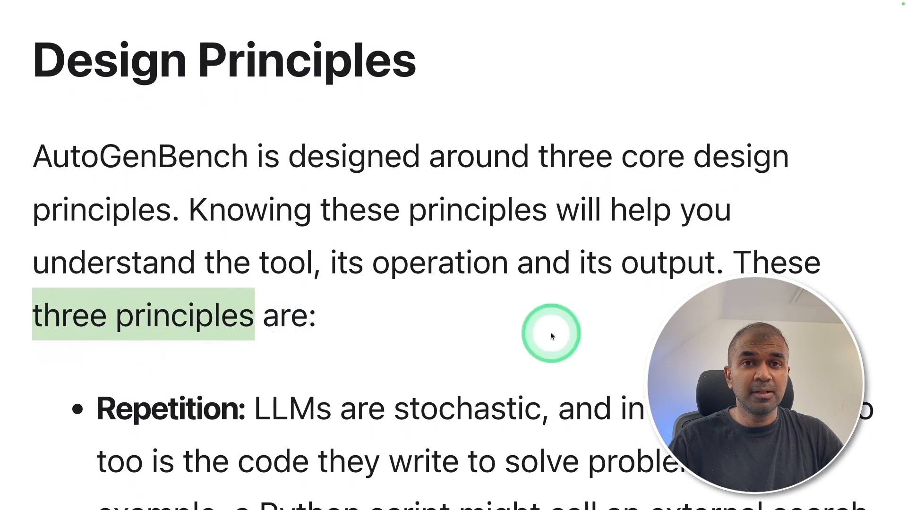
click(551, 334)
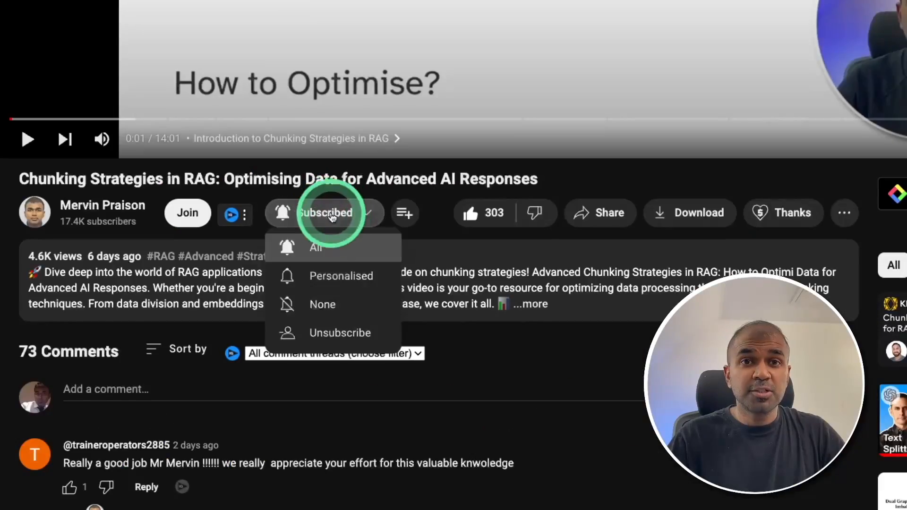
Step: Show the notification options from the Subscribed button on the RAG chunking video
click(372, 234)
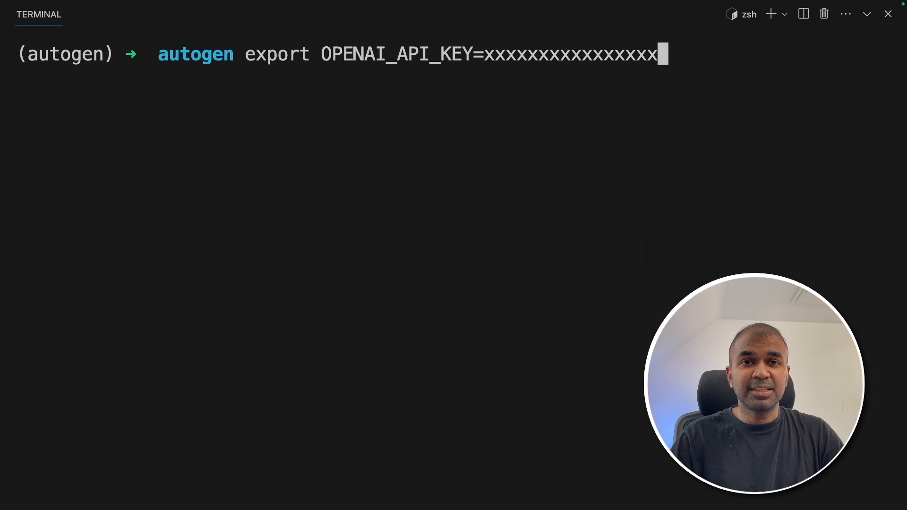
Step: Clone the HumanEval benchmark, create OAI_CONFIG_LIST and export it into the environment
text(autogenbench clone HumanEval)
text(cd Hum)
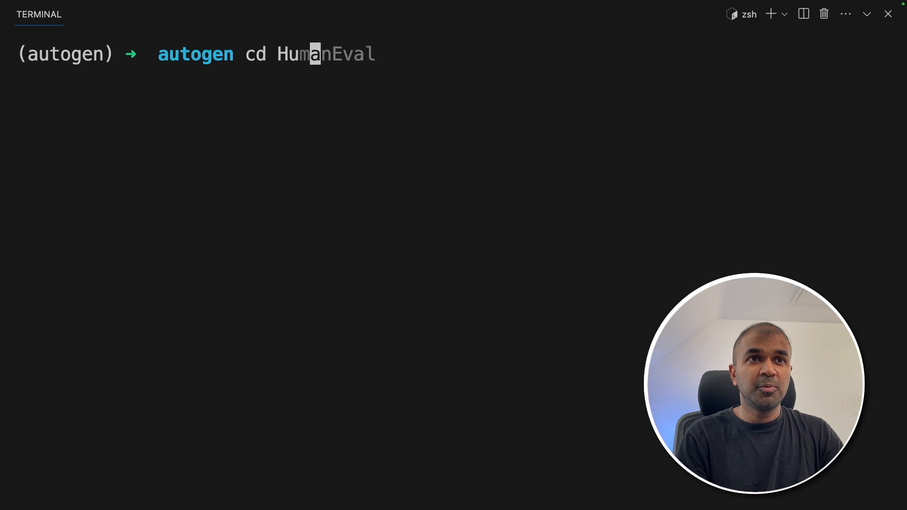
text(touch OAI_CONFIG_LIST)
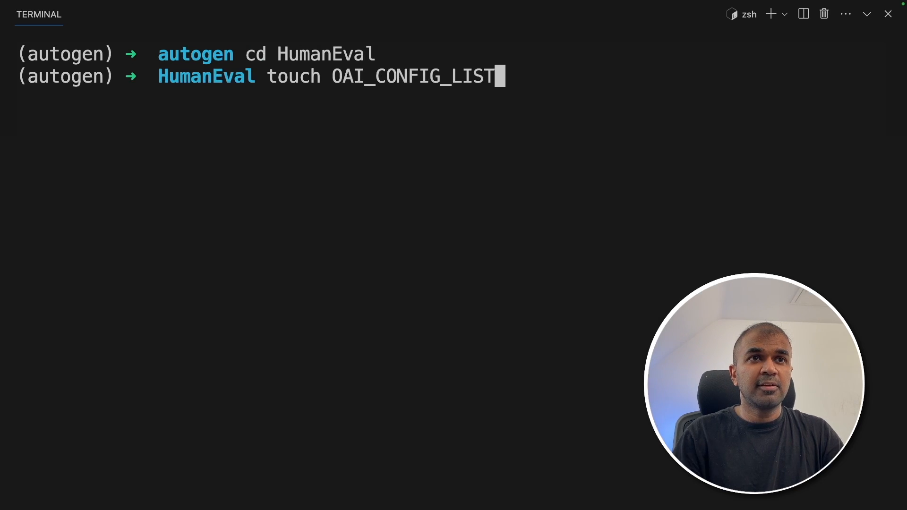
click(506, 80)
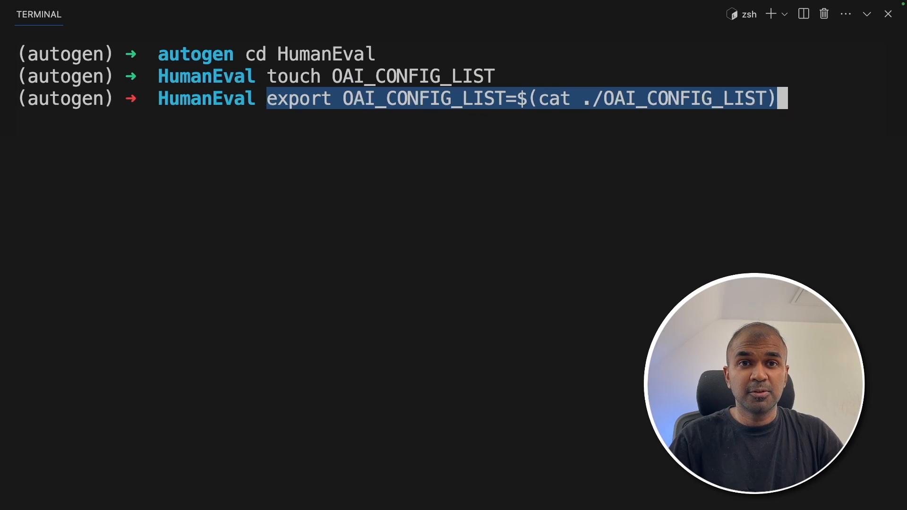
key(Enter)
text(ls)
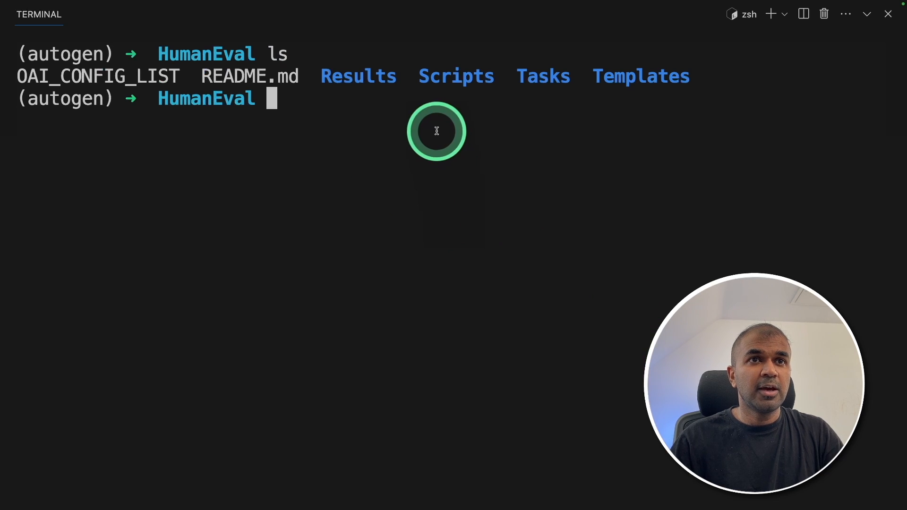
Step: List the Tasks folder to confirm it holds human_eval_TwoAgents.jsonl
double_click(543, 75)
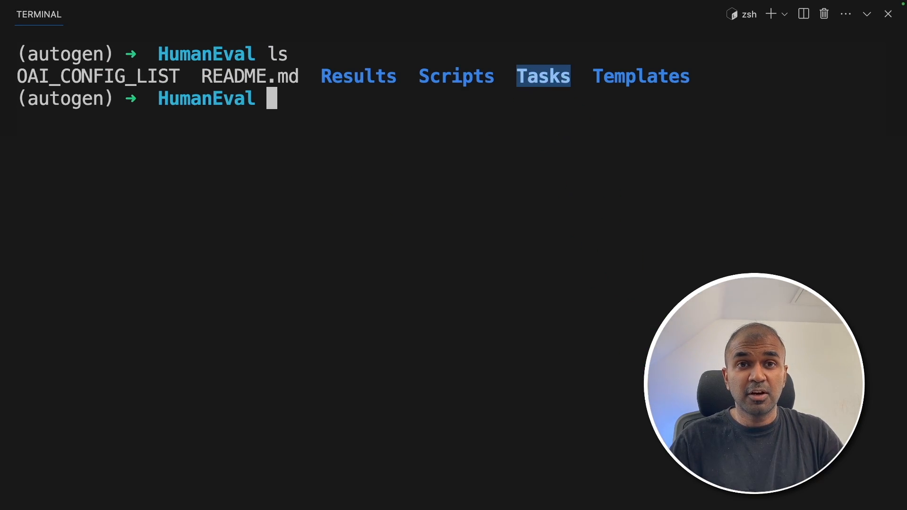
text(ls Tasks)
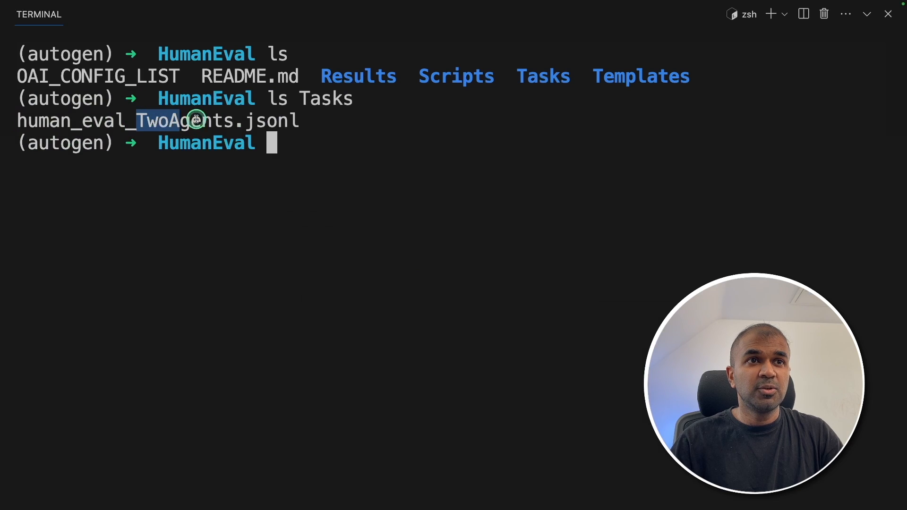
Step: Review the human_eval_TwoAgents.jsonl task entries and a prompt.py example
double_click(159, 121)
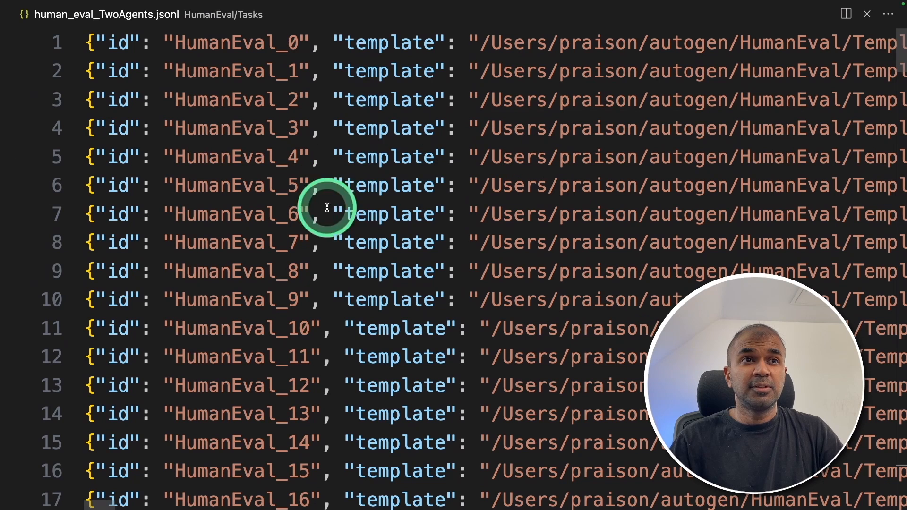
scroll(down, 3)
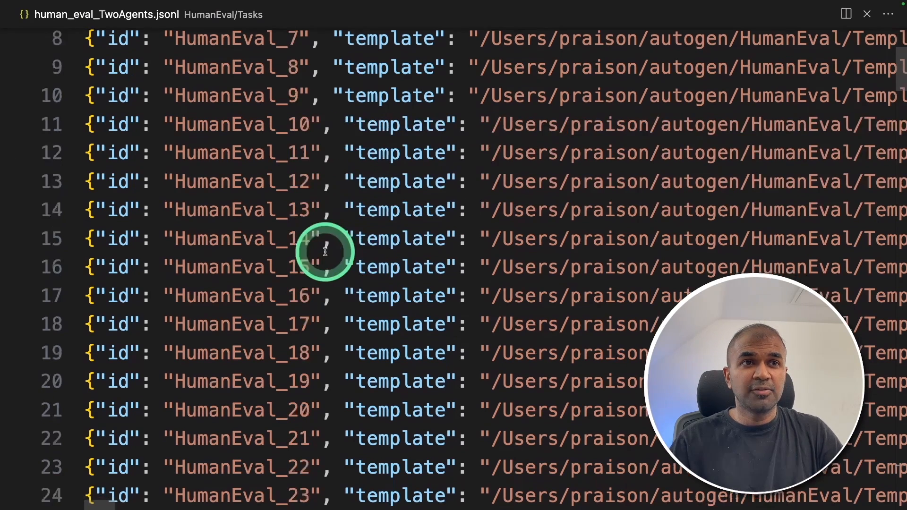
scroll(down, 3)
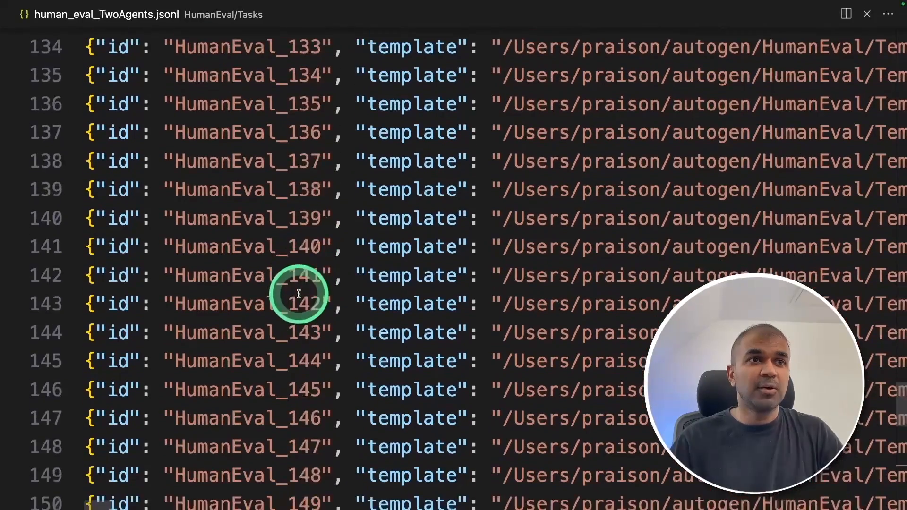
scroll(down, 3)
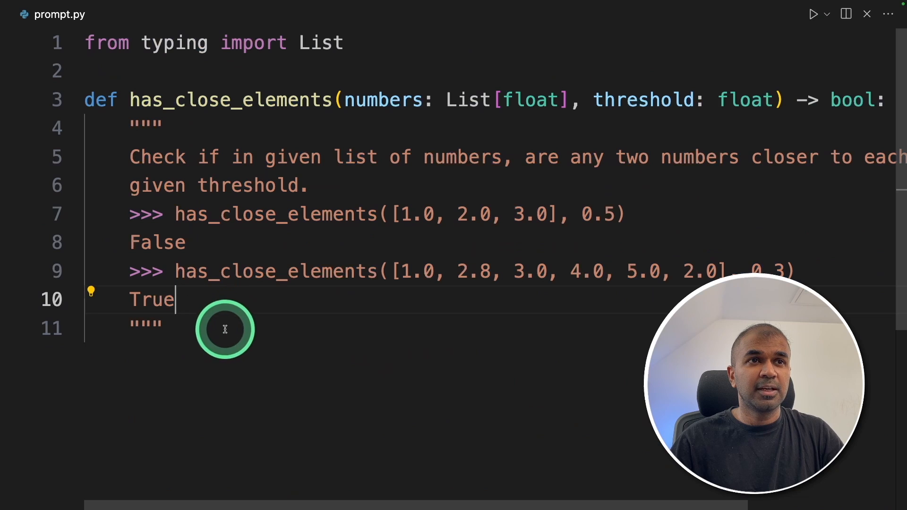
drag(129, 157, 254, 157)
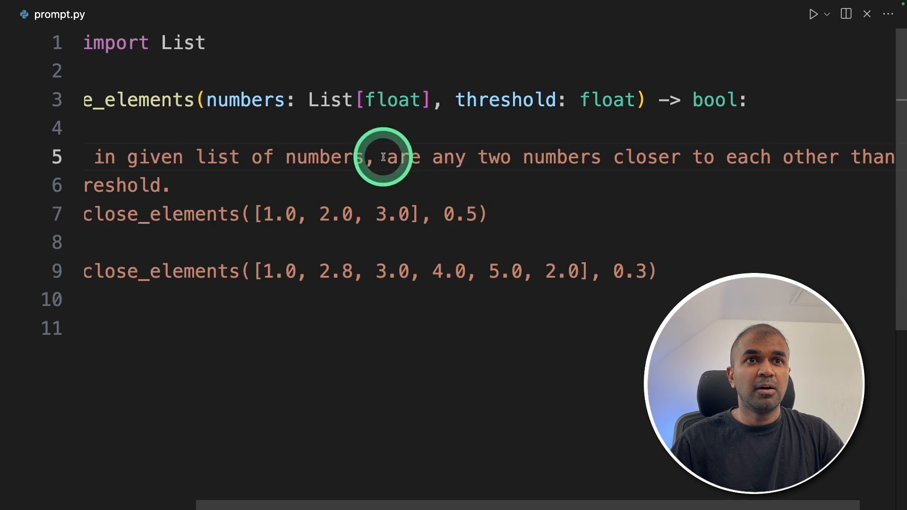
right_click(803, 165)
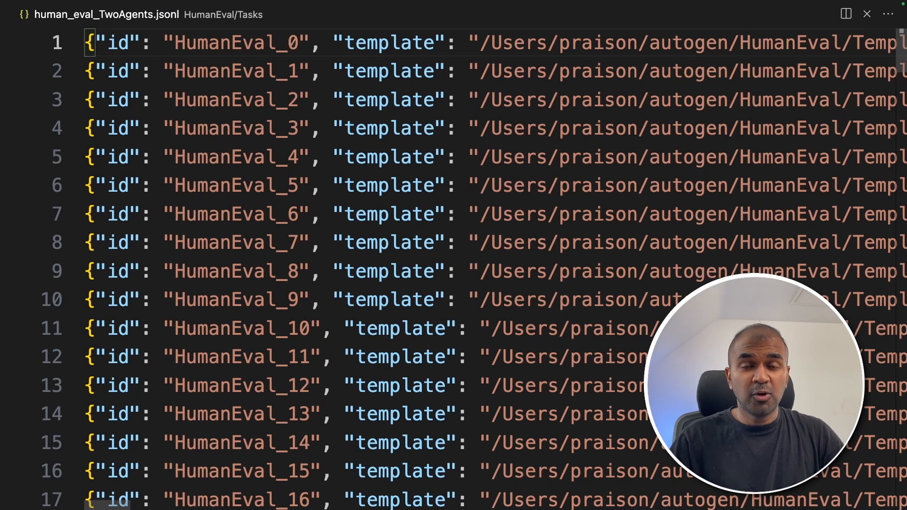
Step: Launch autogenbench run with --subsample 0.1 --repeat 3 on Tasks/human_eval_TwoAgents.jsonl
click(181, 80)
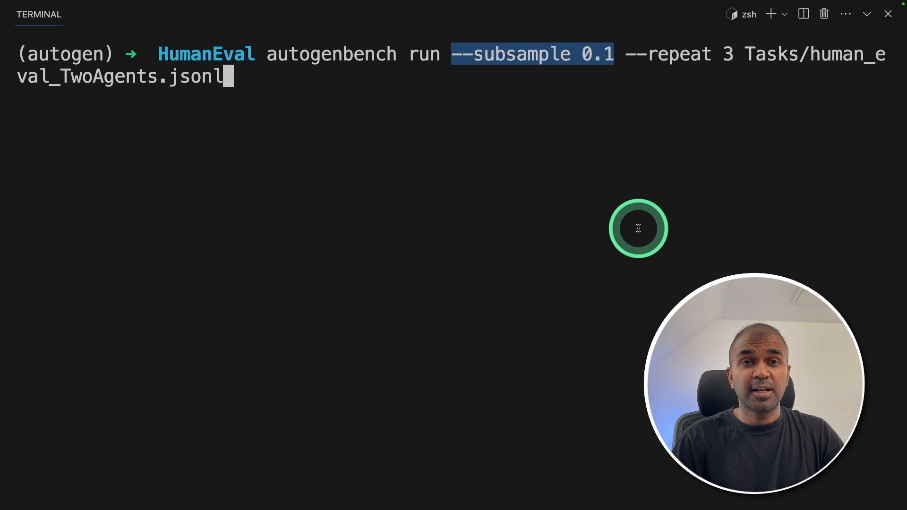
mouse_move(518, 107)
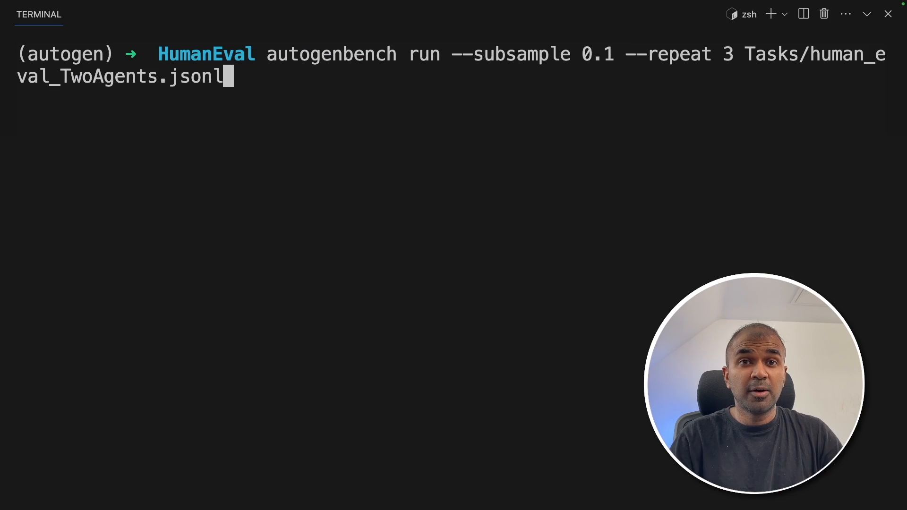
key(Enter)
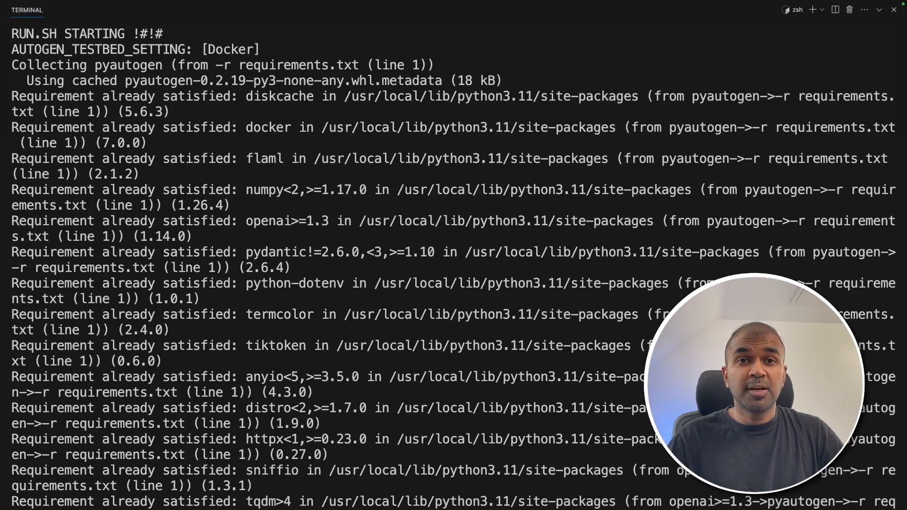
Step: Follow the agents solving sampled tasks, highlighting the task instructions, until the Results folder appears
click(223, 147)
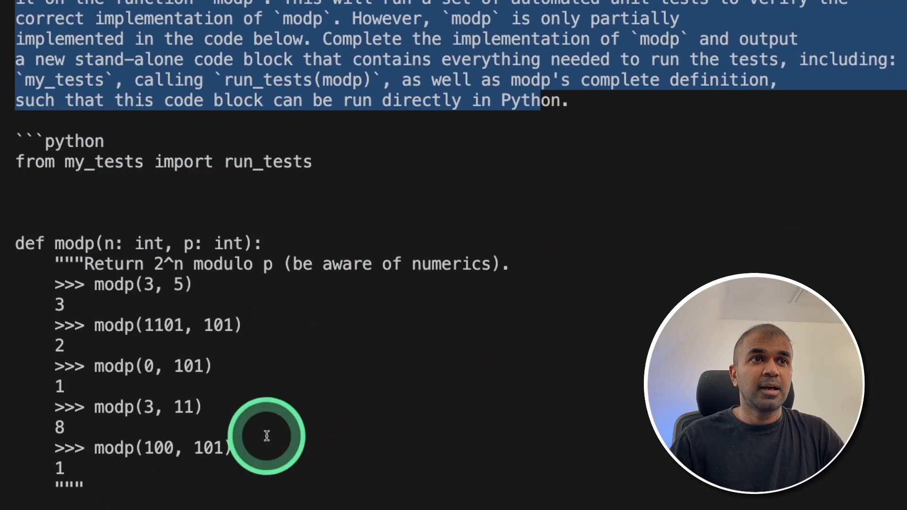
drag(267, 436, 128, 266)
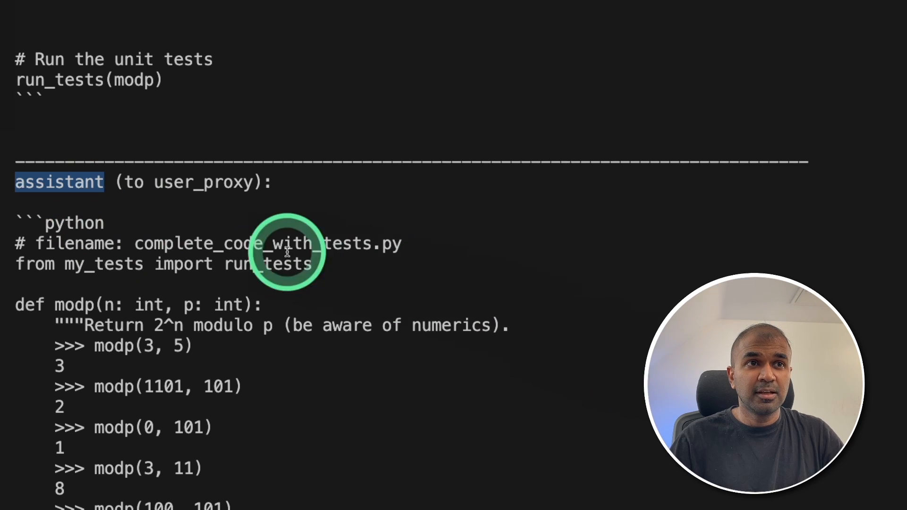
scroll(down, 3)
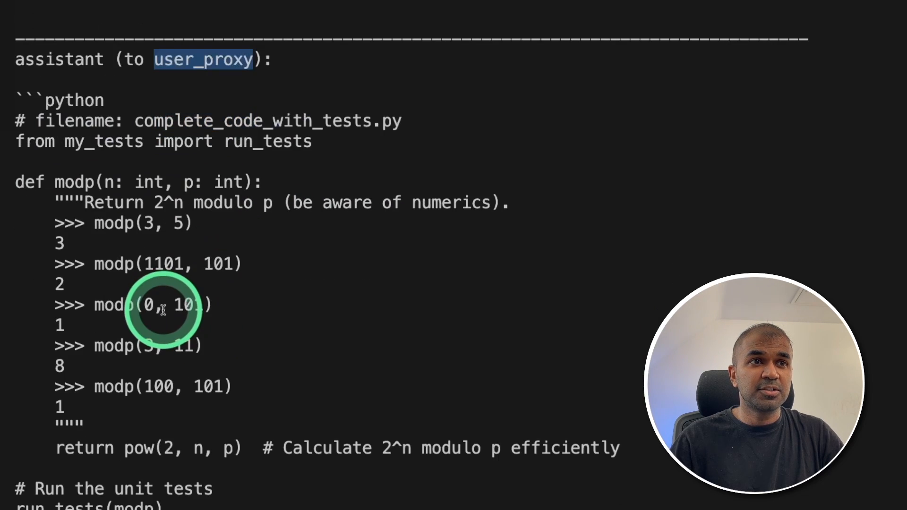
scroll(down, 3)
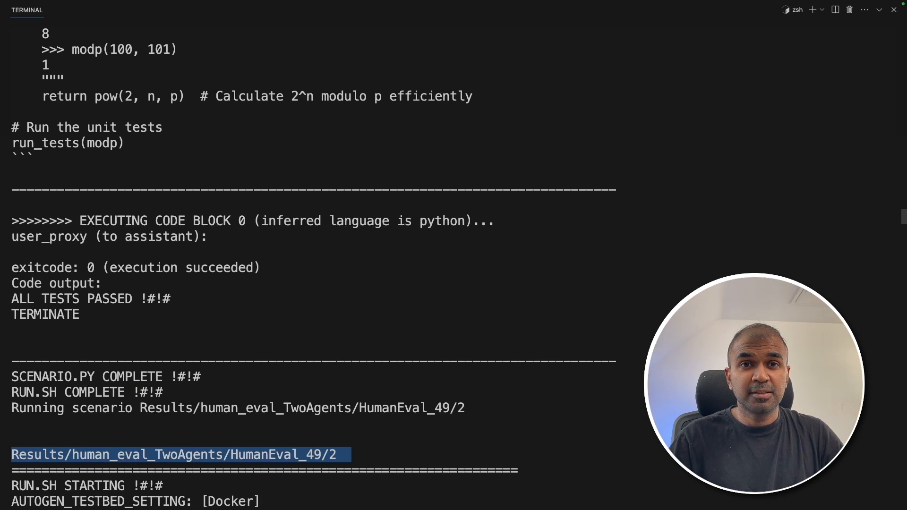
scroll(down, 3)
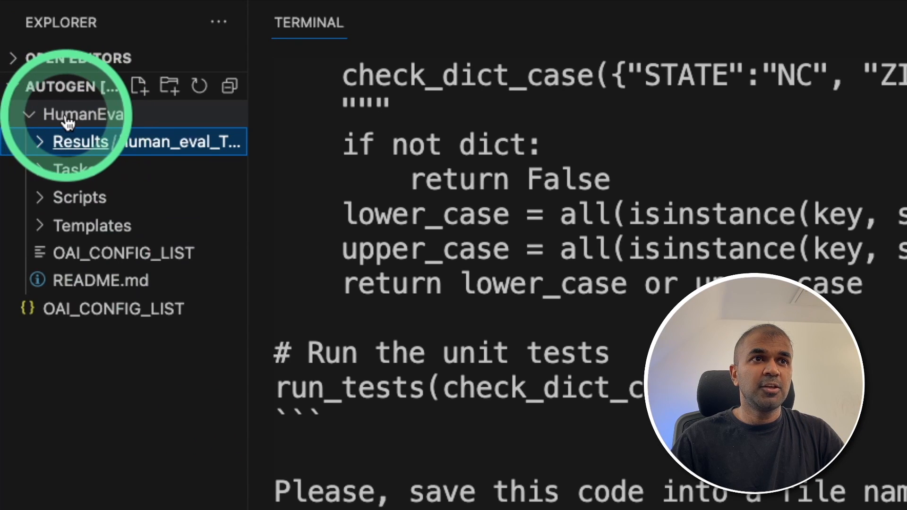
Step: Expand Results > HumanEval_95 > 0 to reveal console_log.txt, prompt.txt and scenario.py
click(80, 142)
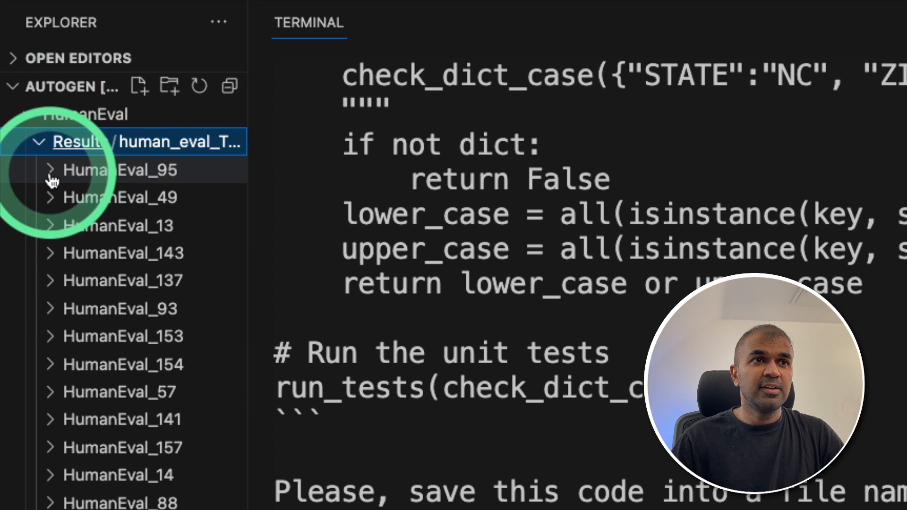
click(118, 170)
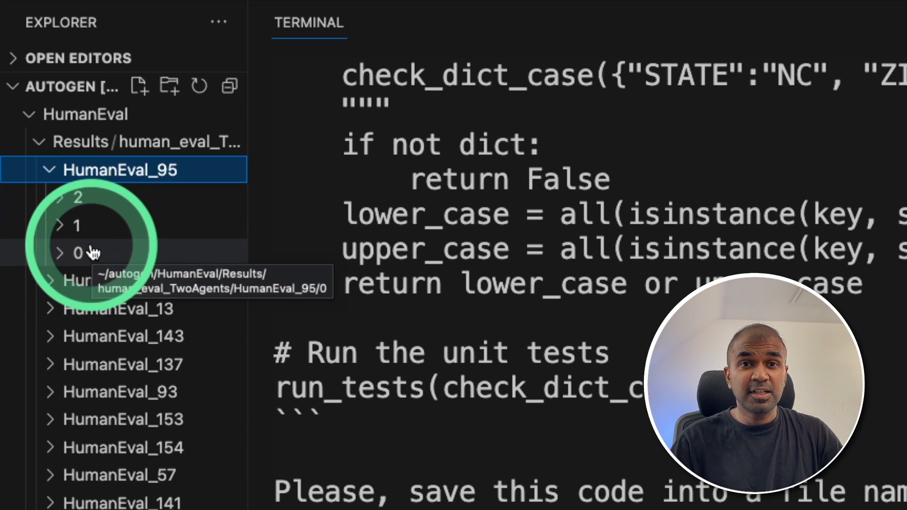
click(78, 254)
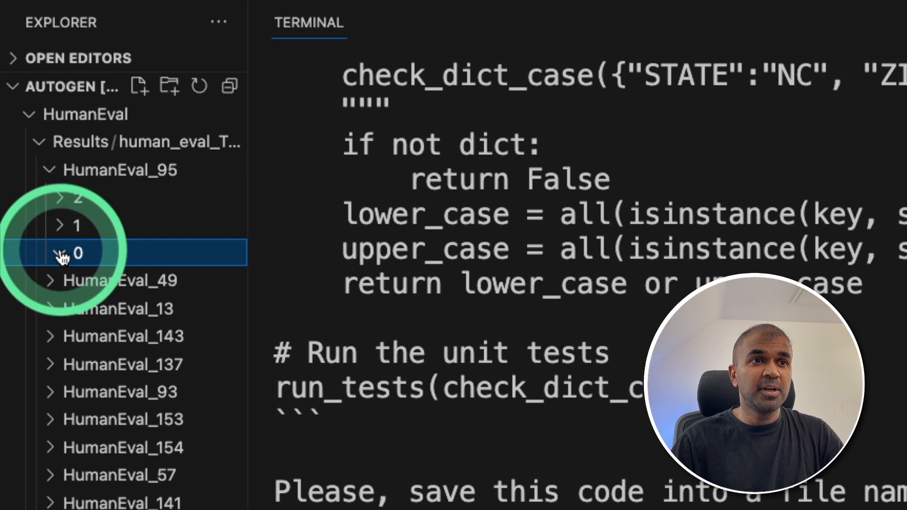
click(72, 254)
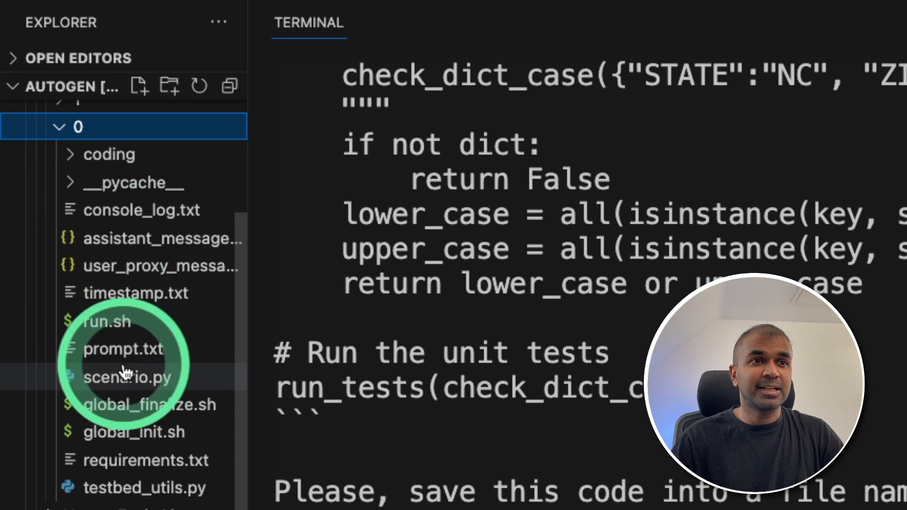
mouse_move(157, 404)
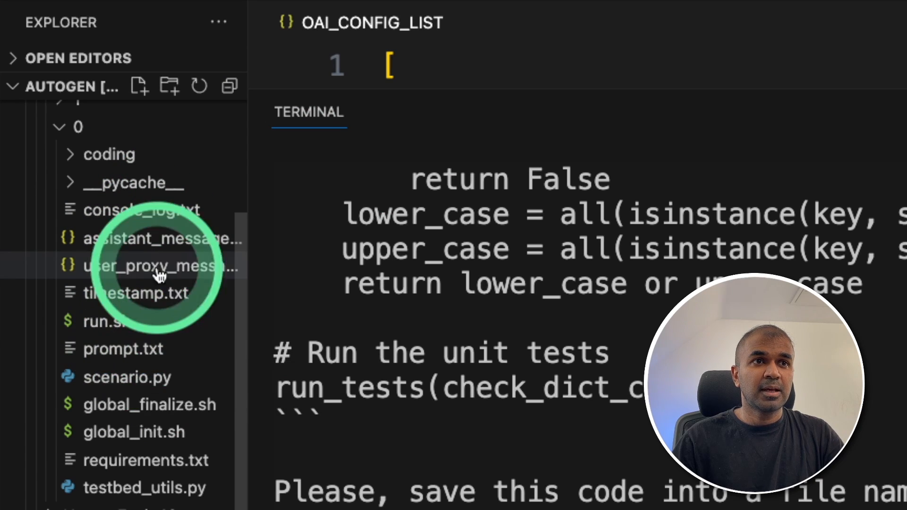
mouse_move(147, 390)
text(autogenbench tabulate Results/human_eval_TwoAgents/)
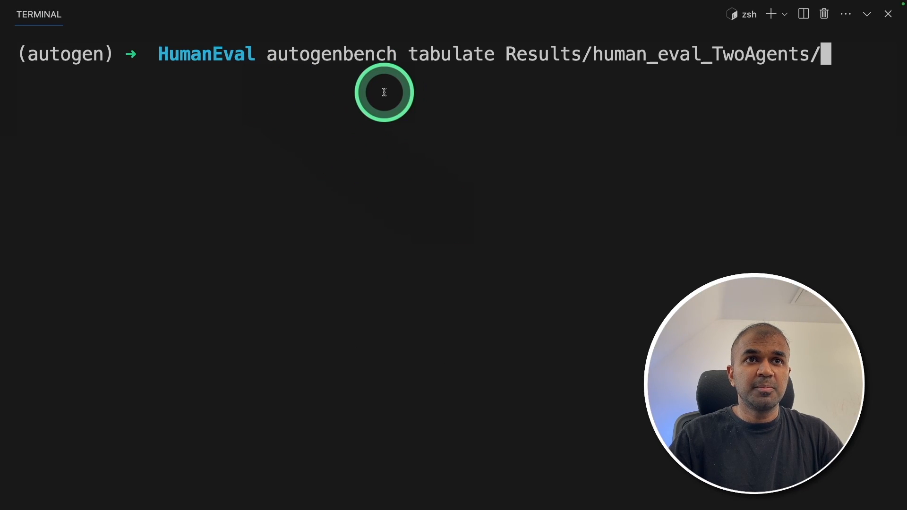
mouse_move(608, 64)
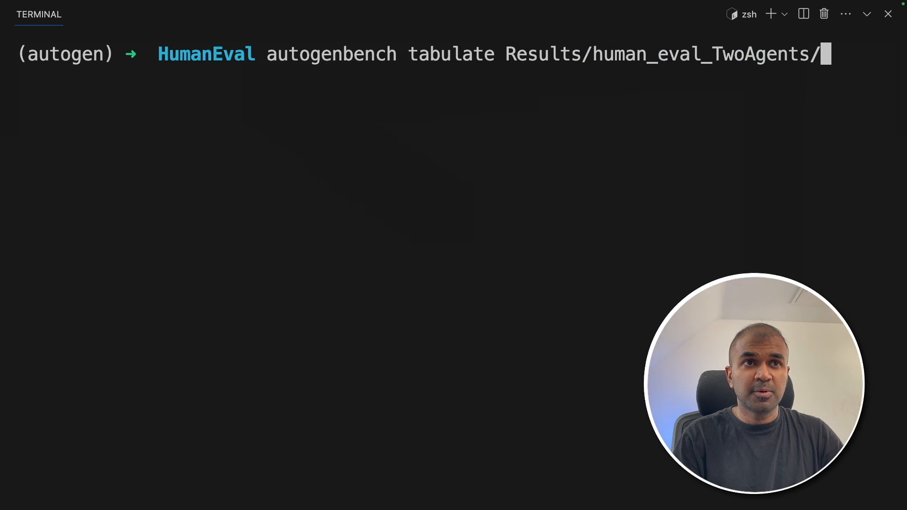
Step: Run autogenbench tabulate on Results/human_eval_TwoAgents/ to report 15, 16 and 15 successes of 16 tasks
key(Enter)
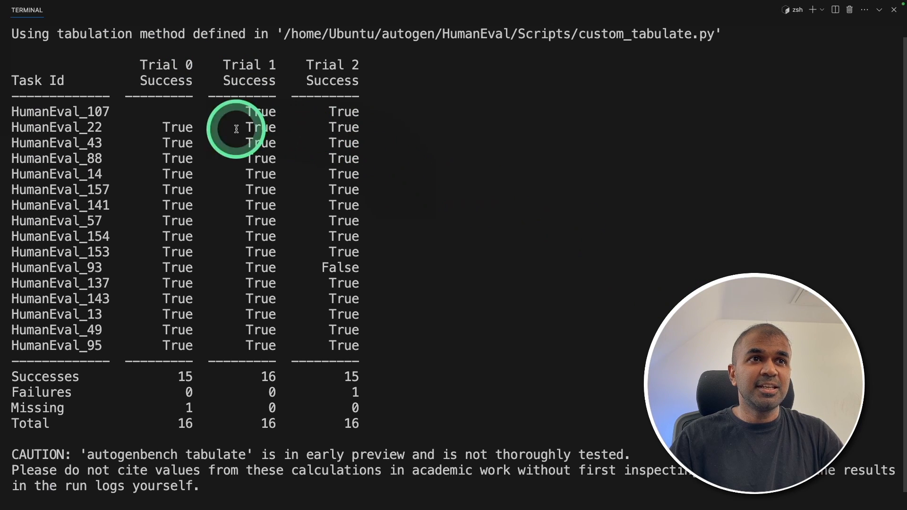
mouse_move(45, 134)
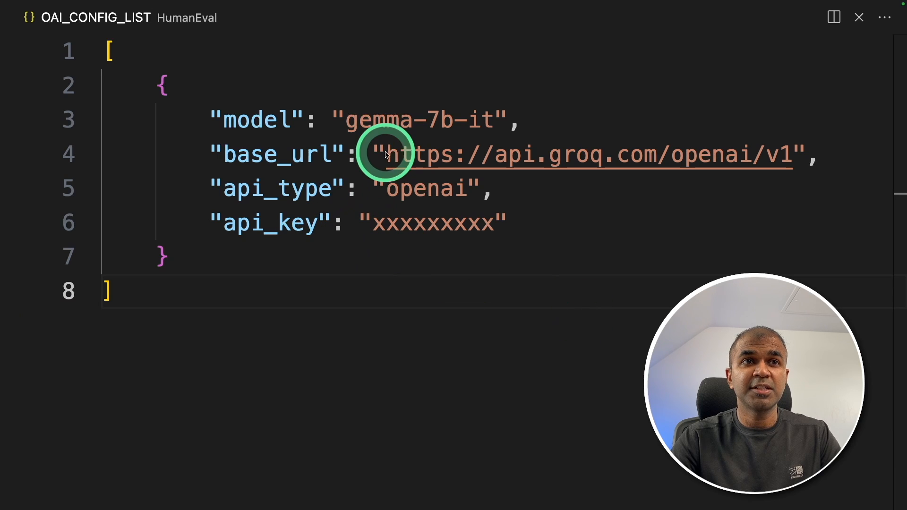
Step: Review the Groq gemma-7b-it OAI_CONFIG_LIST with its placeholder API key and export it
drag(382, 154, 787, 154)
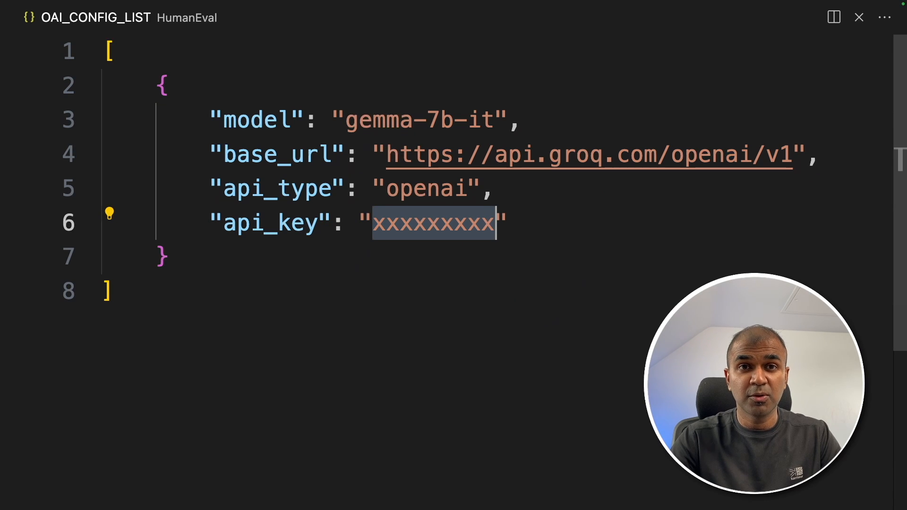
click(31, 19)
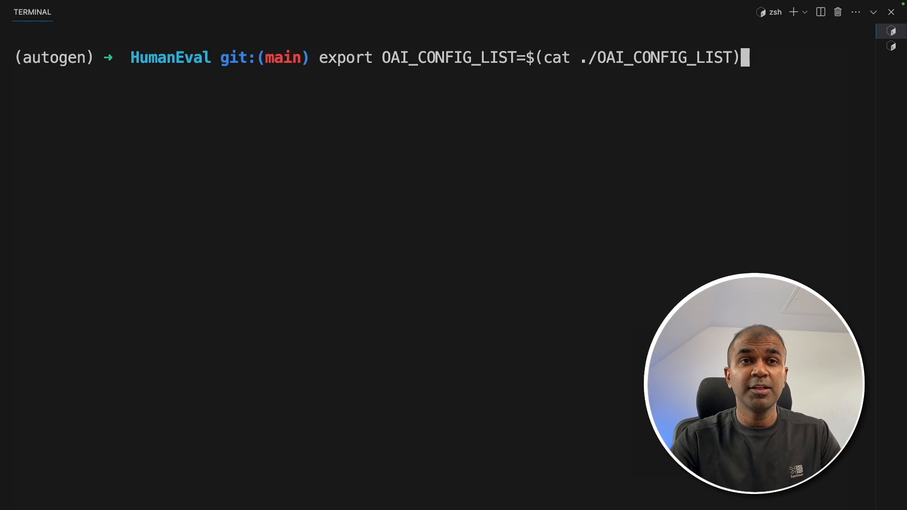
click(419, 63)
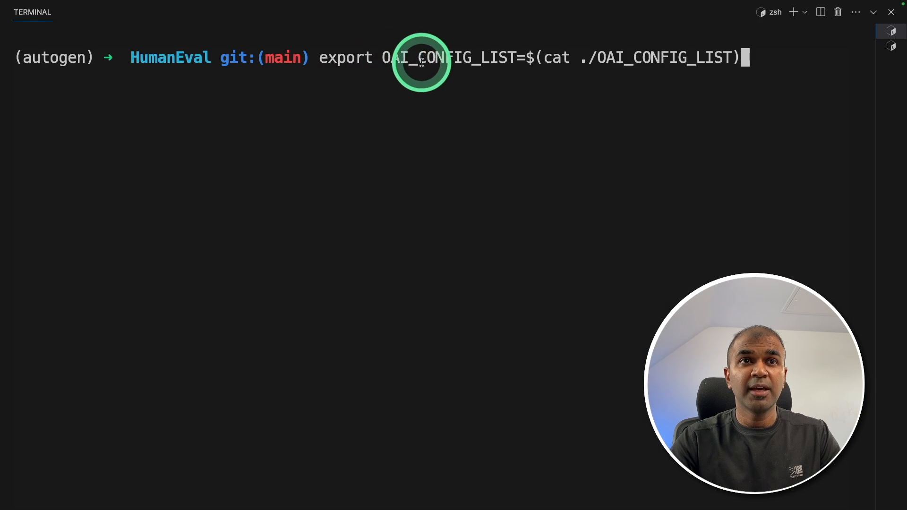
Step: Enter the autogenbench run --subsample 0.1 --repeat 3 command, then begin an ollama pull command
text(autogenbench run --subsample 0.1 --repeat 3 Tasks/human_eval_TwoAgents.jsonl)
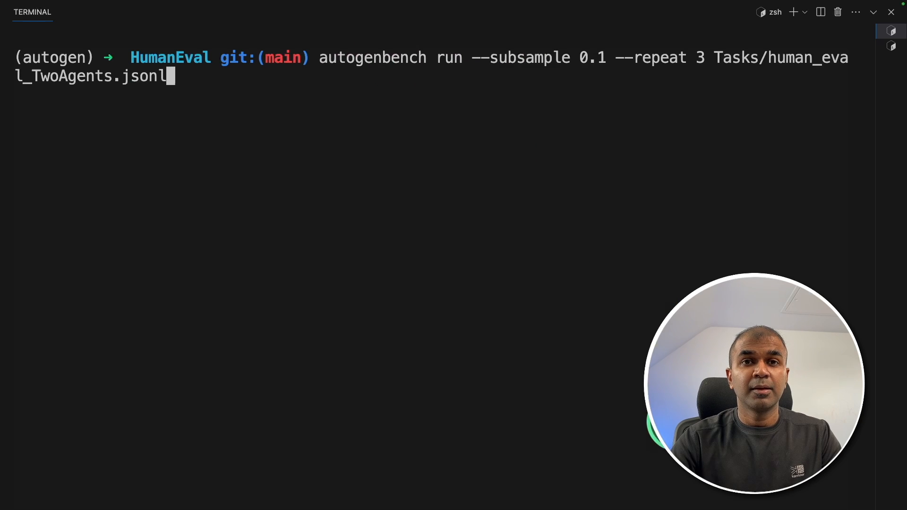
click(442, 102)
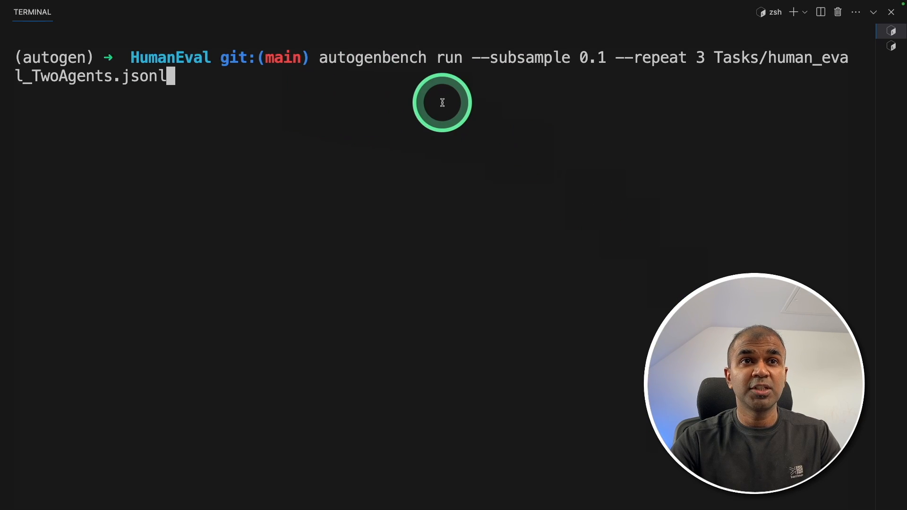
mouse_move(495, 68)
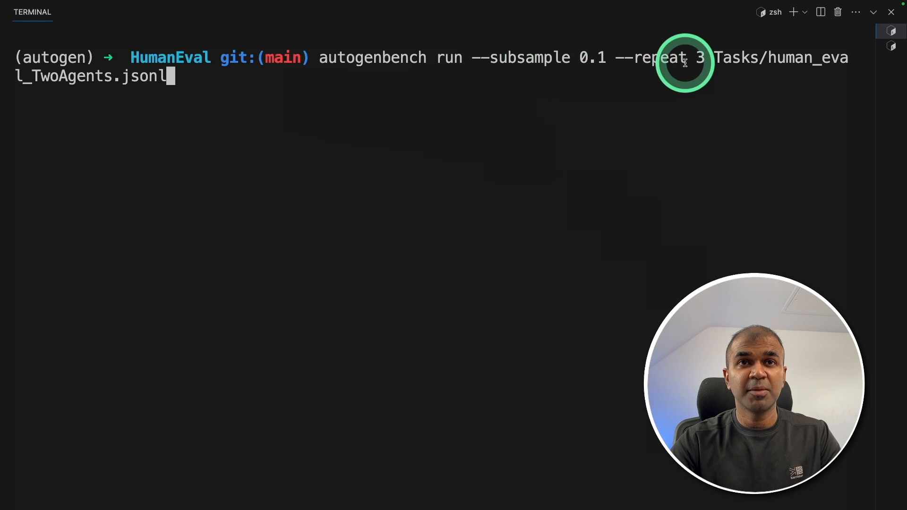
drag(714, 58, 179, 75)
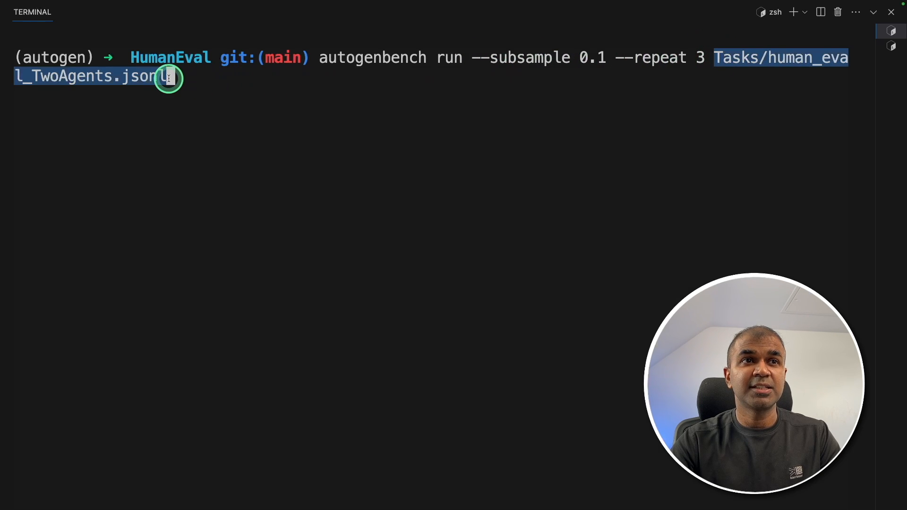
text(llama pull mistral)
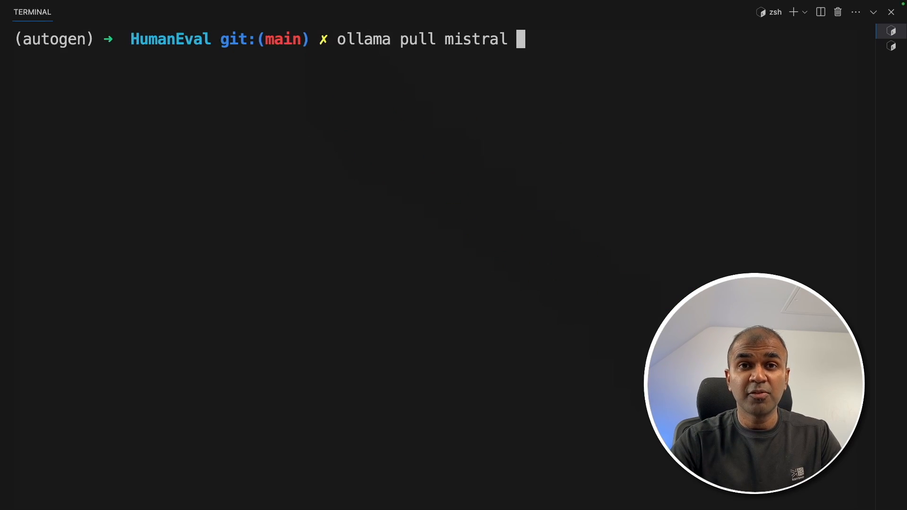
Step: Pull the Mistral model with 'ollama pull mistral' in the terminal
click(333, 45)
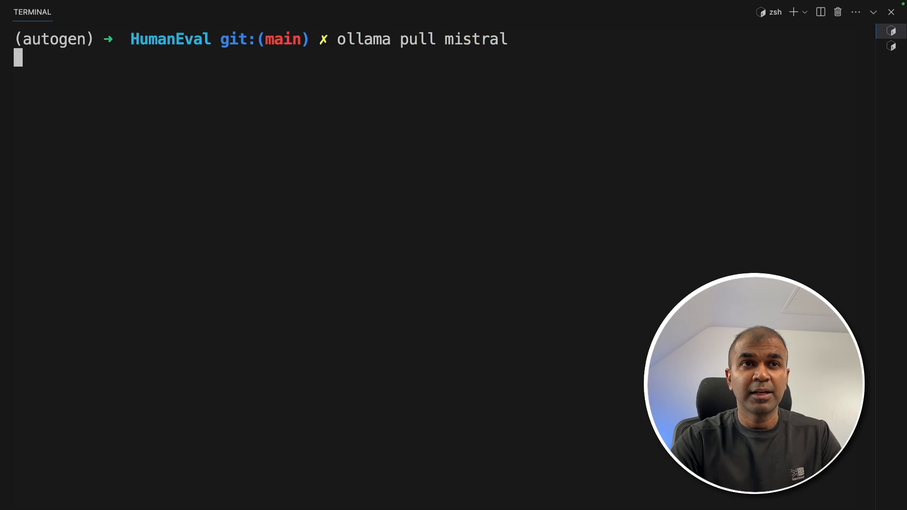
key(Enter)
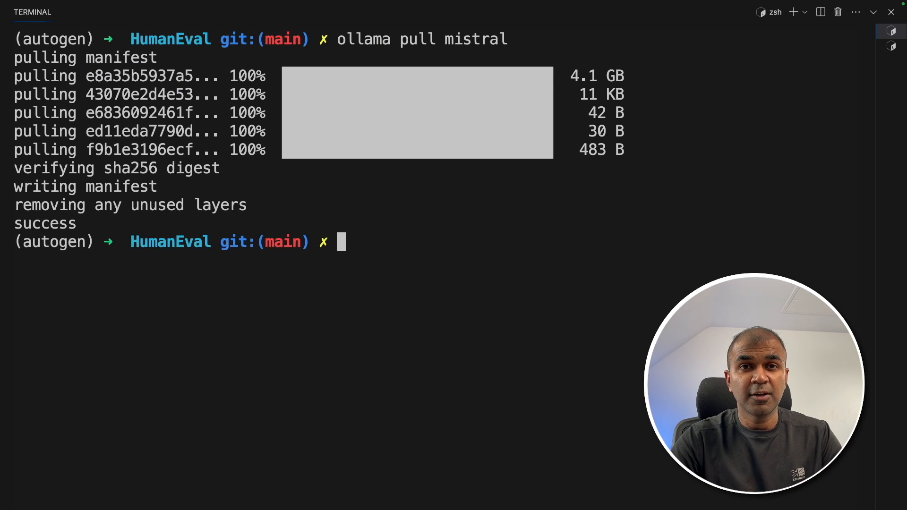
Step: Edit ollama.service to add OLLAMA_HOST=0.0.0.0, save the override and return to the shell
text(sudo systemctl edit ollama.service)
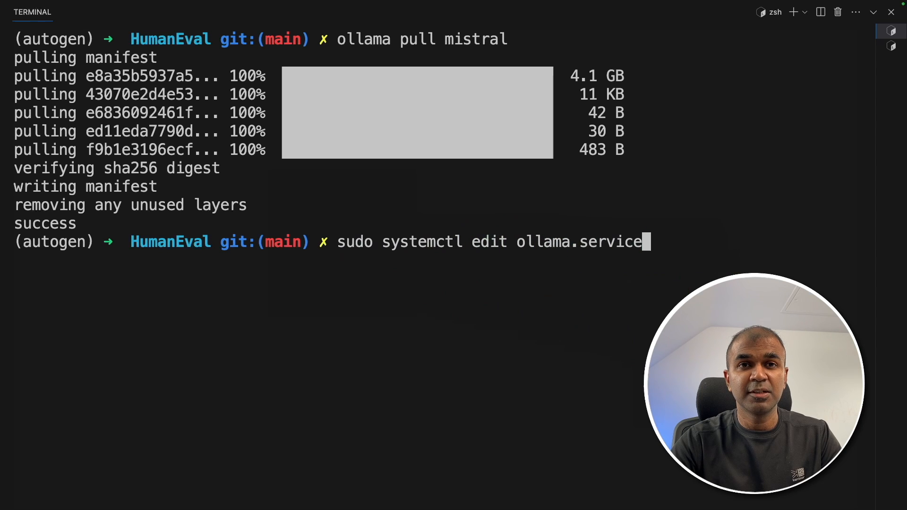
key(Enter)
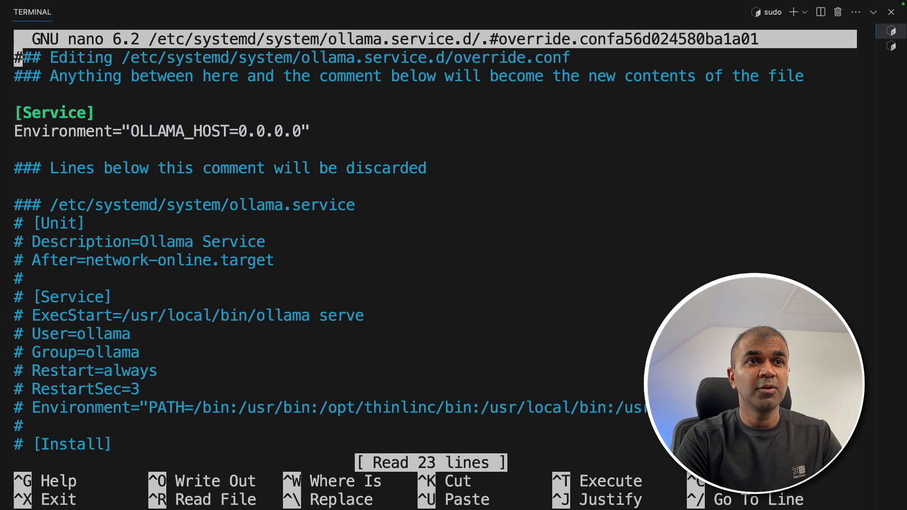
key(ctrl+o)
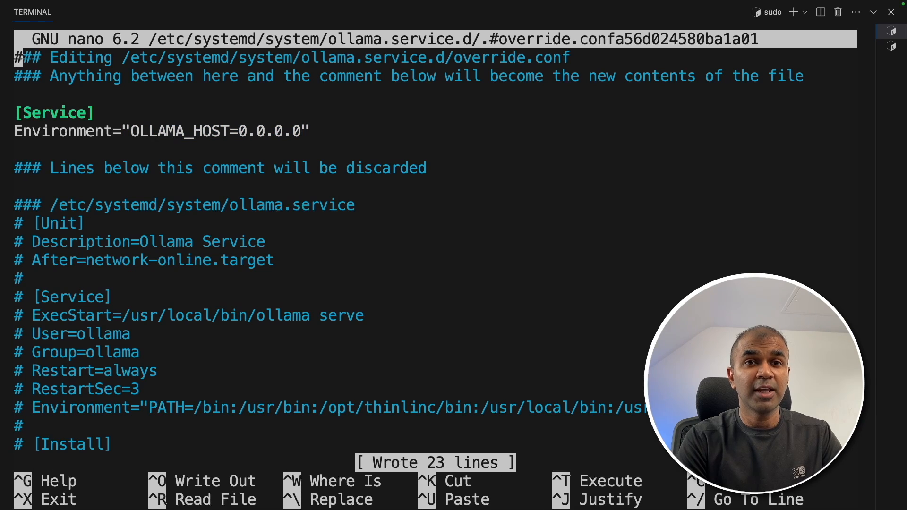
key(ctrl+x)
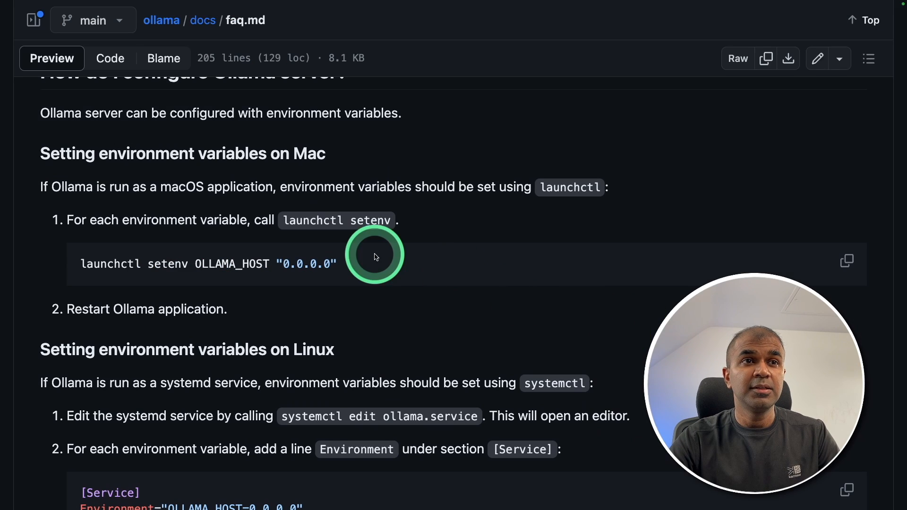
Step: Scroll the Ollama FAQ to the 'Setting environment variables on Linux' section
scroll(down, 3)
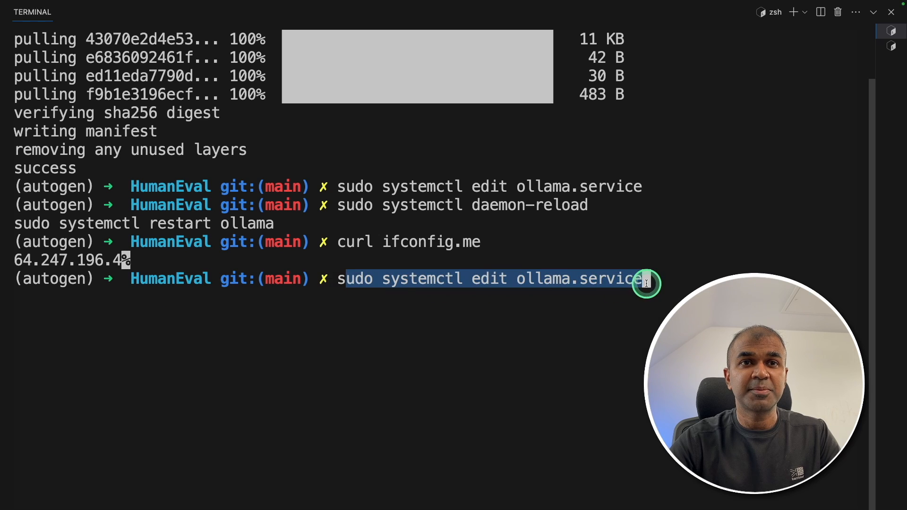
Step: Export OAI_CONFIG_LIST again and start the autogenbench HumanEval run
key(Enter)
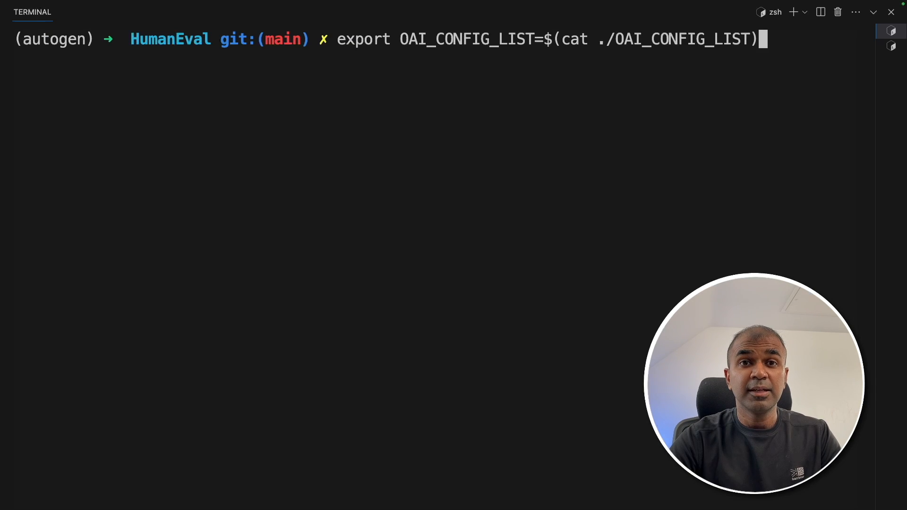
click(446, 50)
text(autogenbench run --subsample 0.1 --repeat 3 Tasks/human_eval_TwoAgents.jsonl)
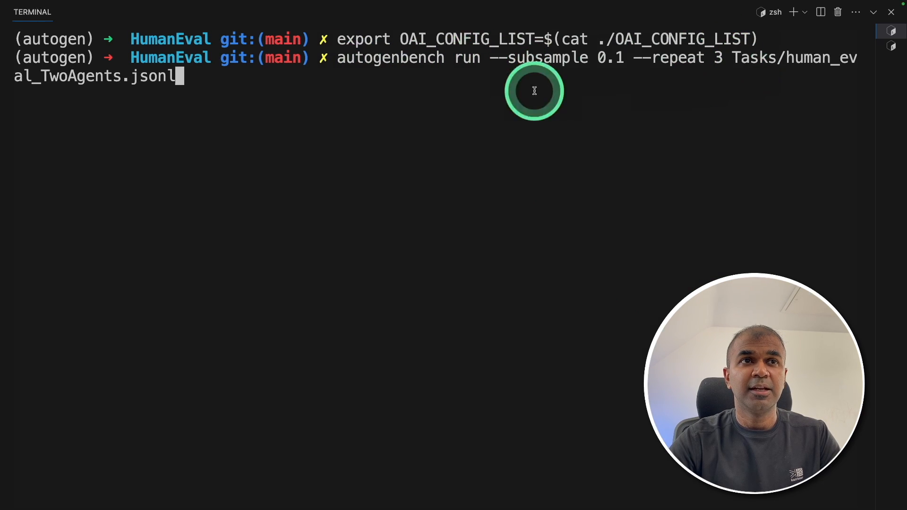
key(Return)
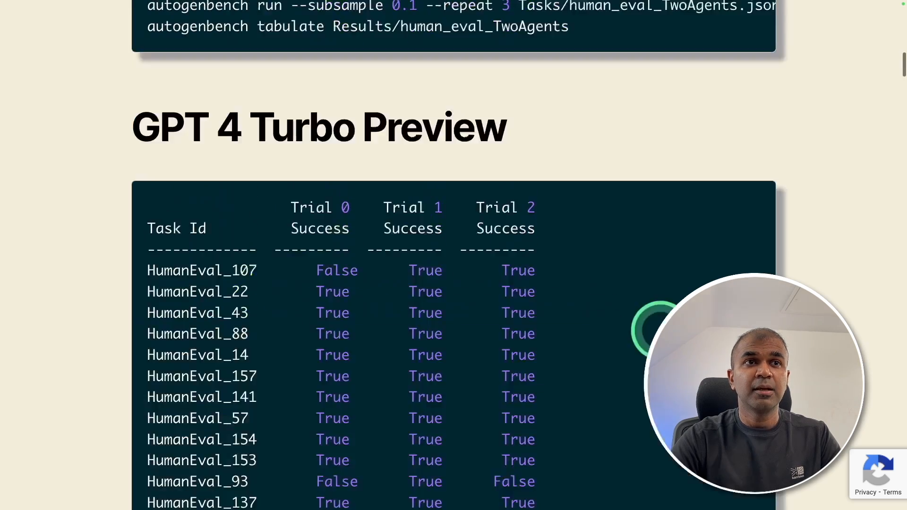
Step: Scroll the blog post through the GPT 4 Turbo Preview and Code Llama result tables
scroll(down, 3)
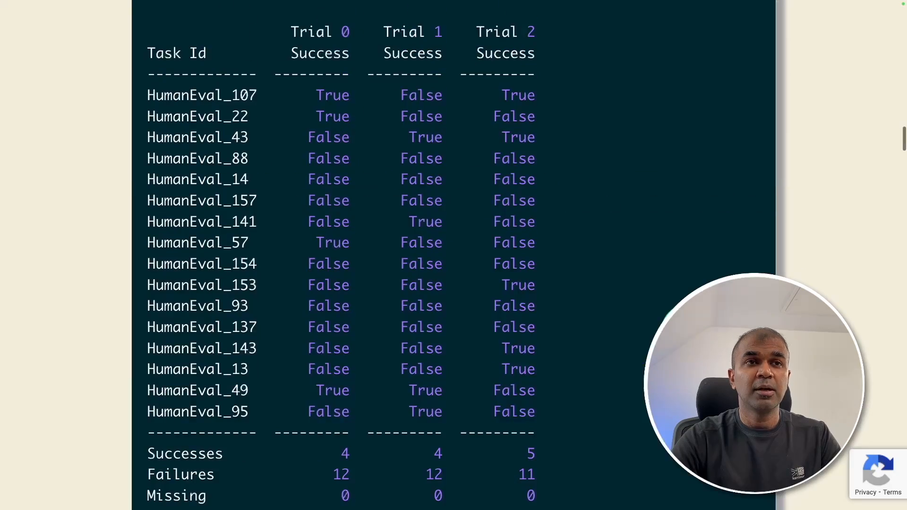
scroll(down, 3)
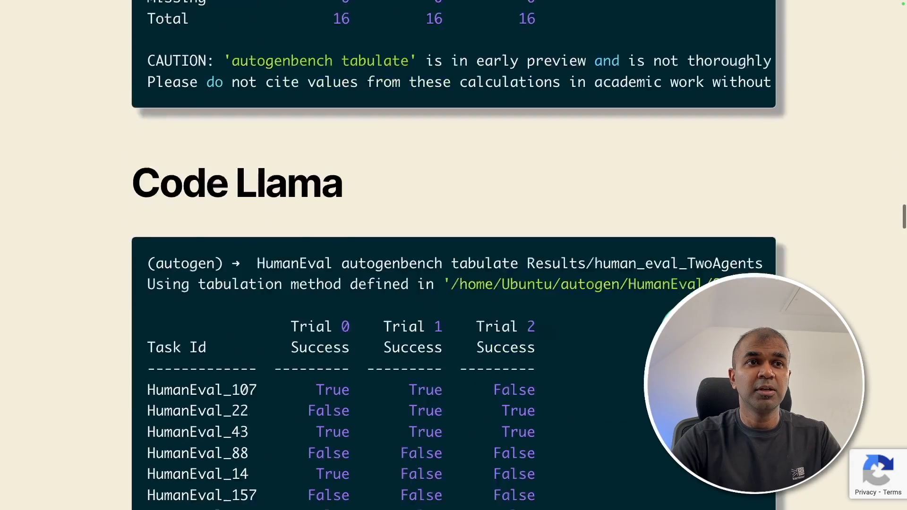
scroll(down, 3)
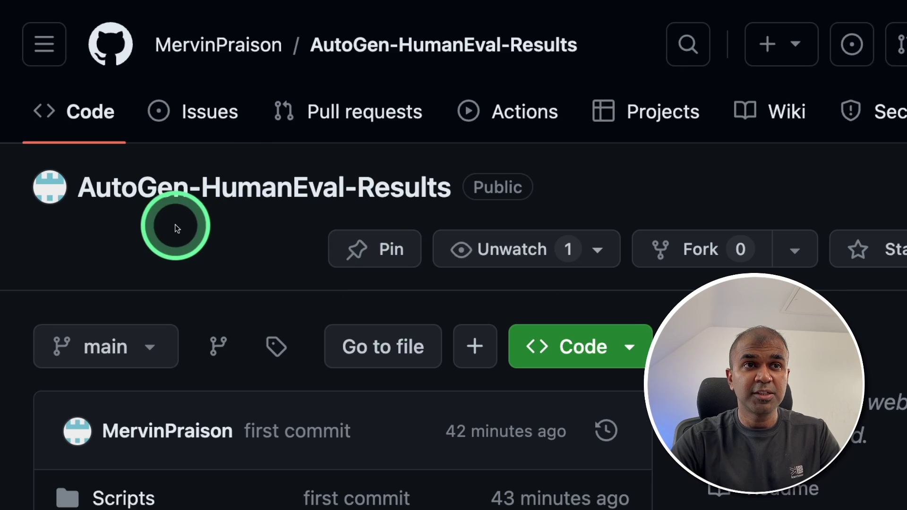
Step: Browse codellama-results down to HumanEval_107 trial 0 in the AutoGen-HumanEval-Results repo
scroll(down, 3)
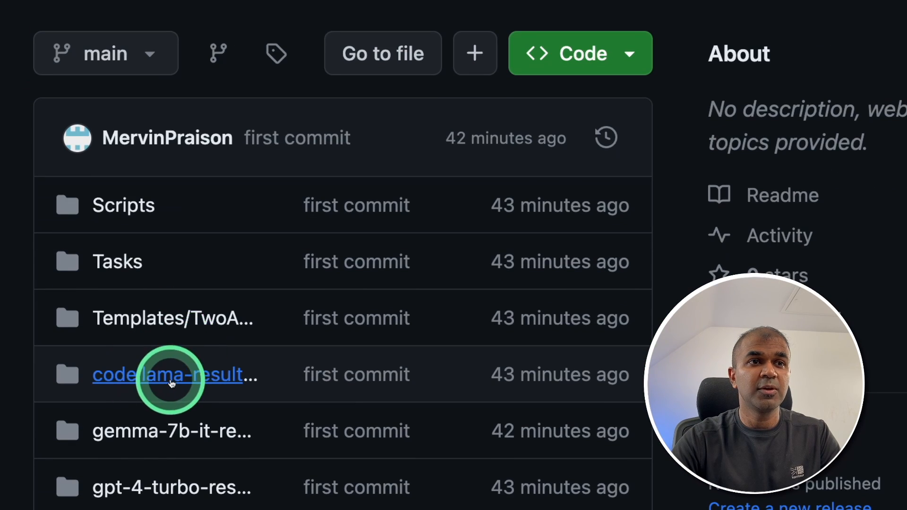
click(170, 376)
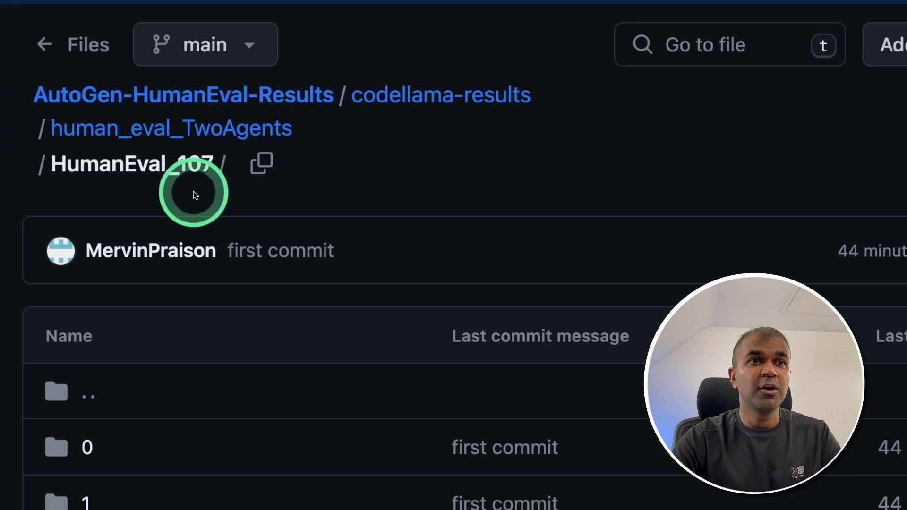
click(85, 448)
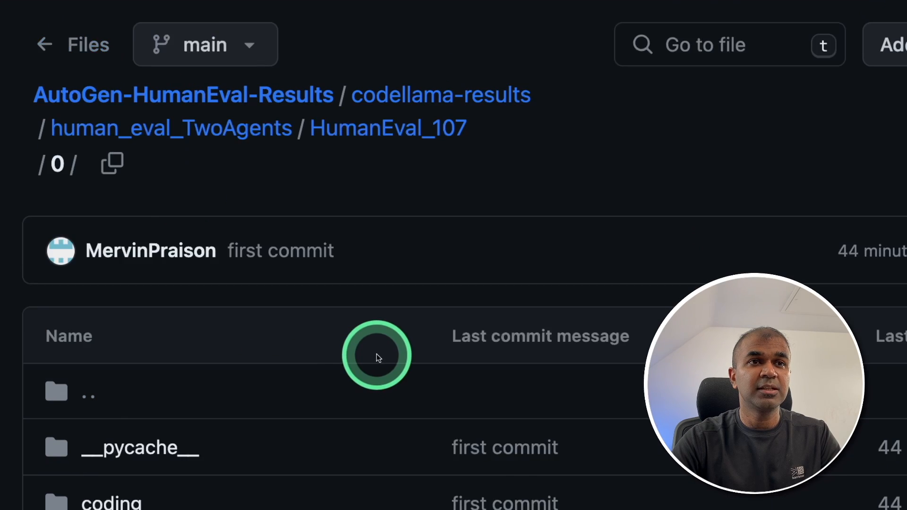